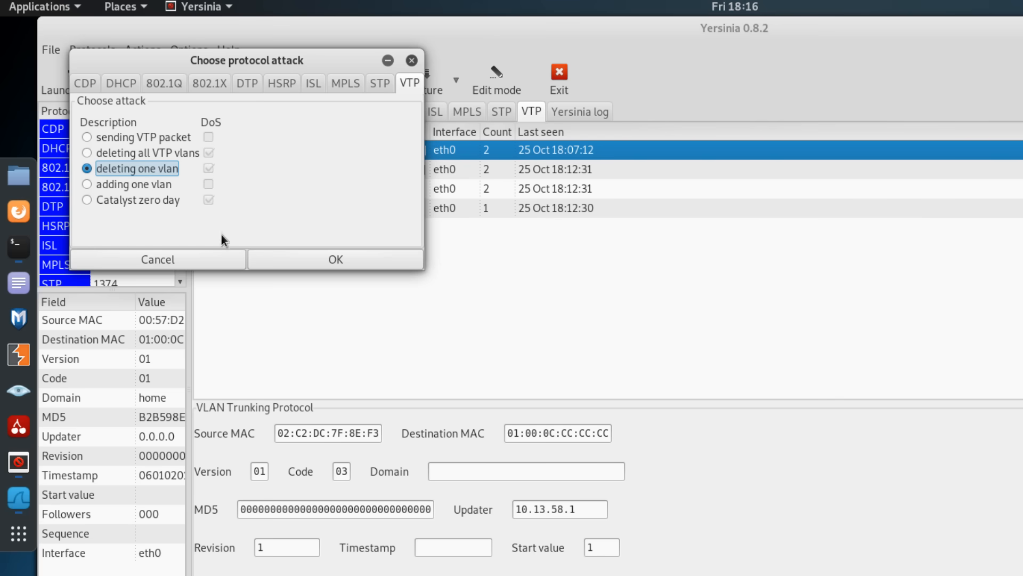
Step: Confirm the VTP 'deleting one vlan' attack and enter VLAN ID 2
left_click(335, 259)
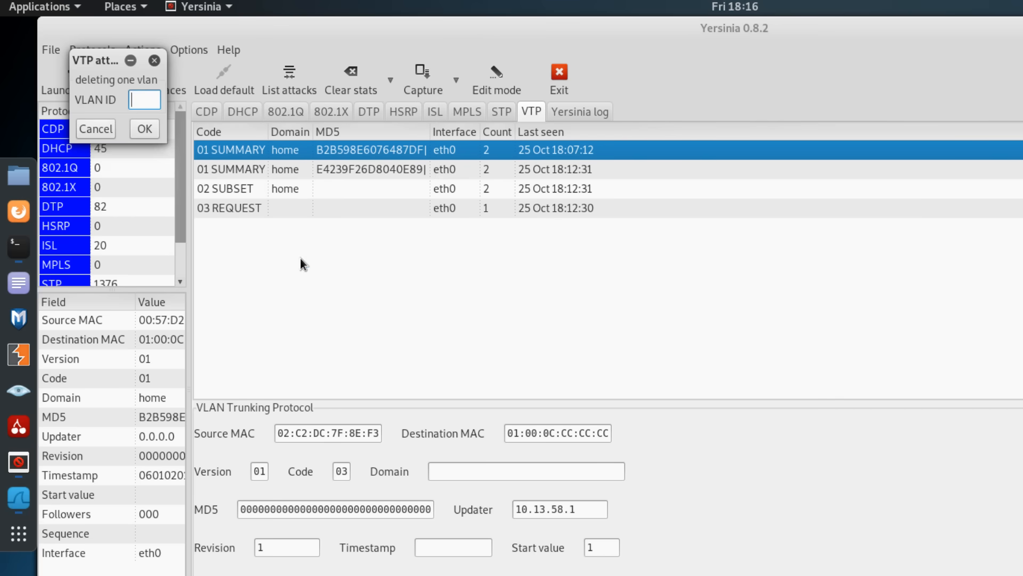
type("2")
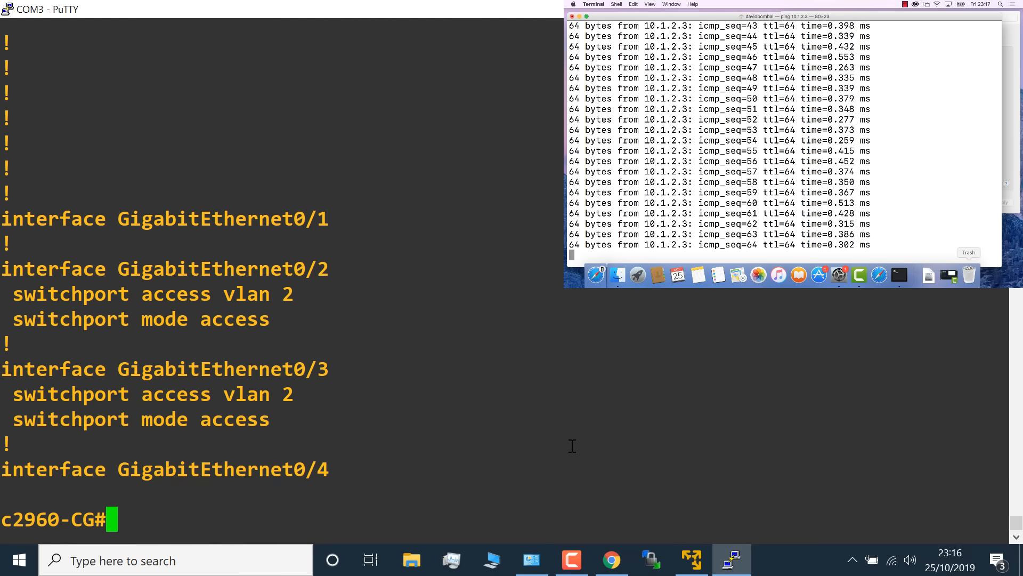
Step: Show the switch's VTP status and brief VLAN list, then start entering config mode
type("sh va")
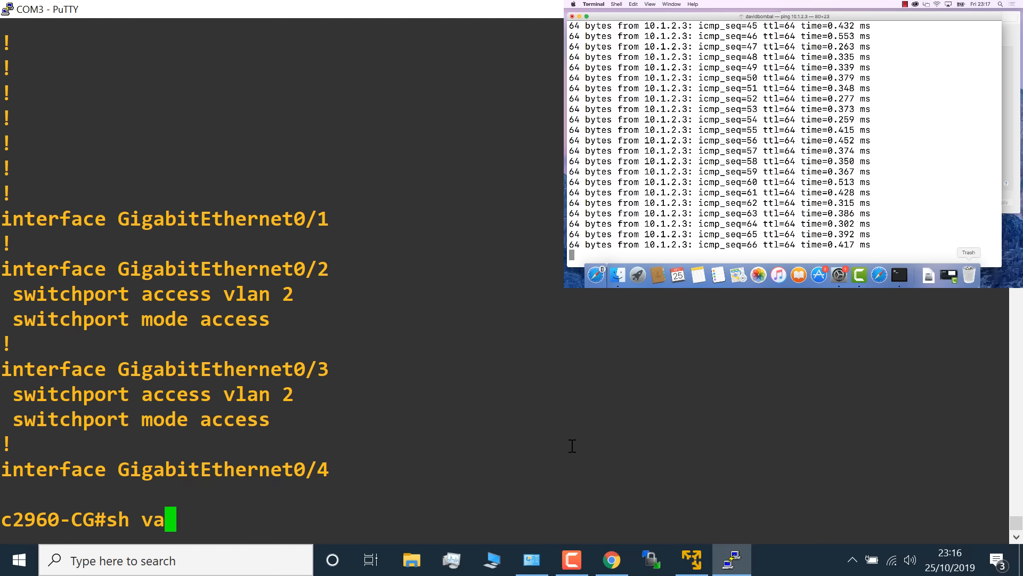
type("tp status")
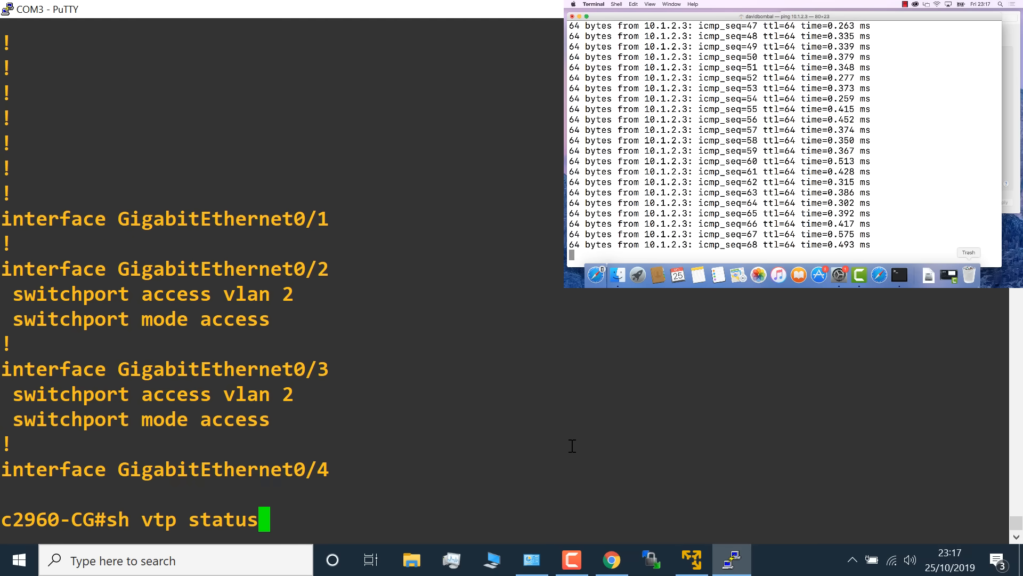
key("Return")
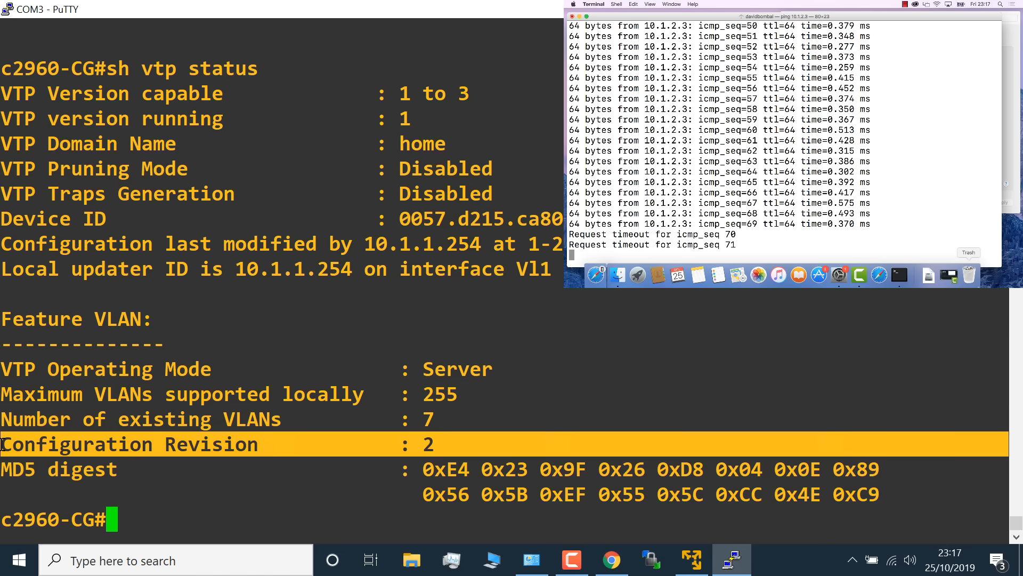
type("s")
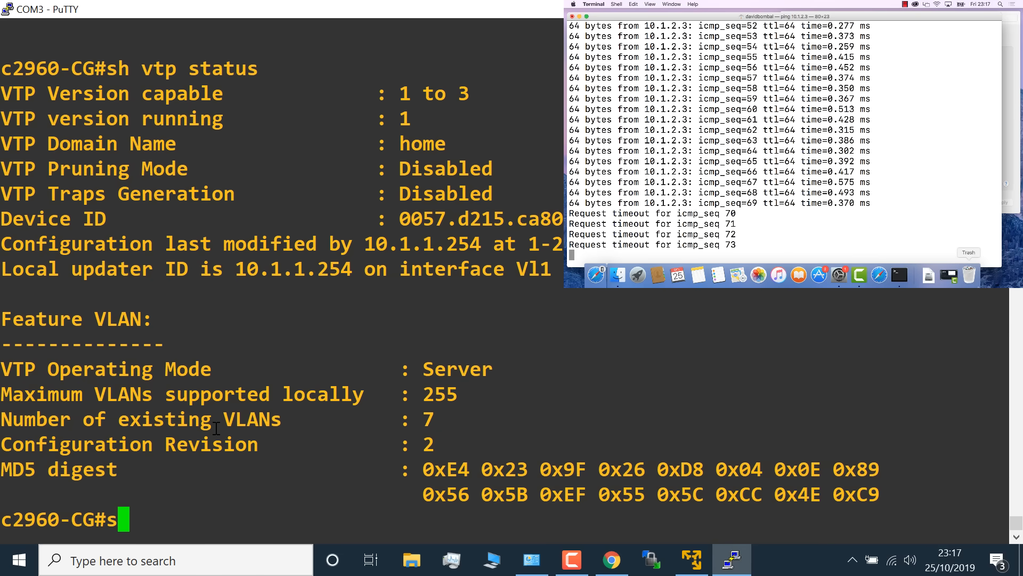
type("sh vlan brief")
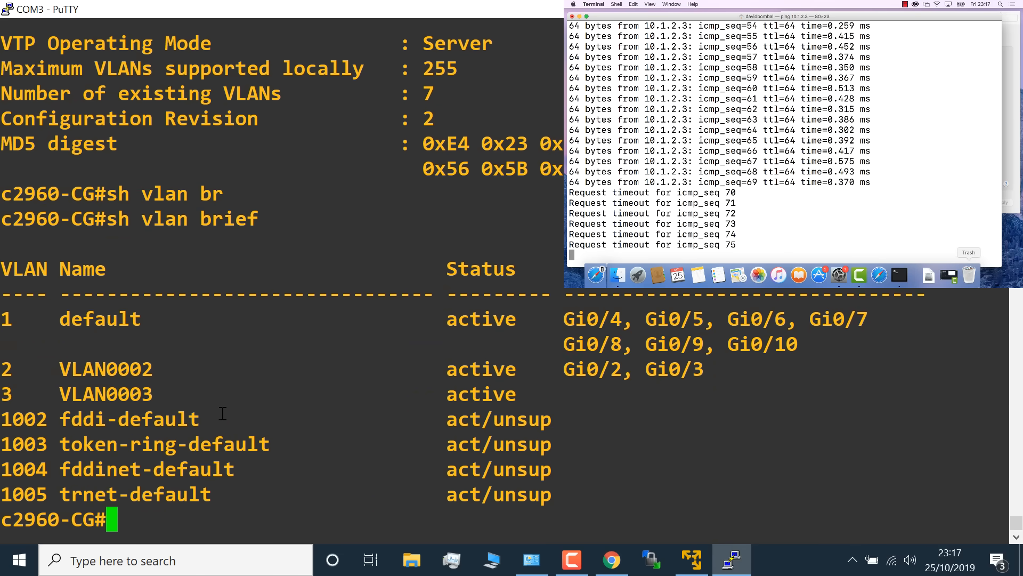
type("conf t")
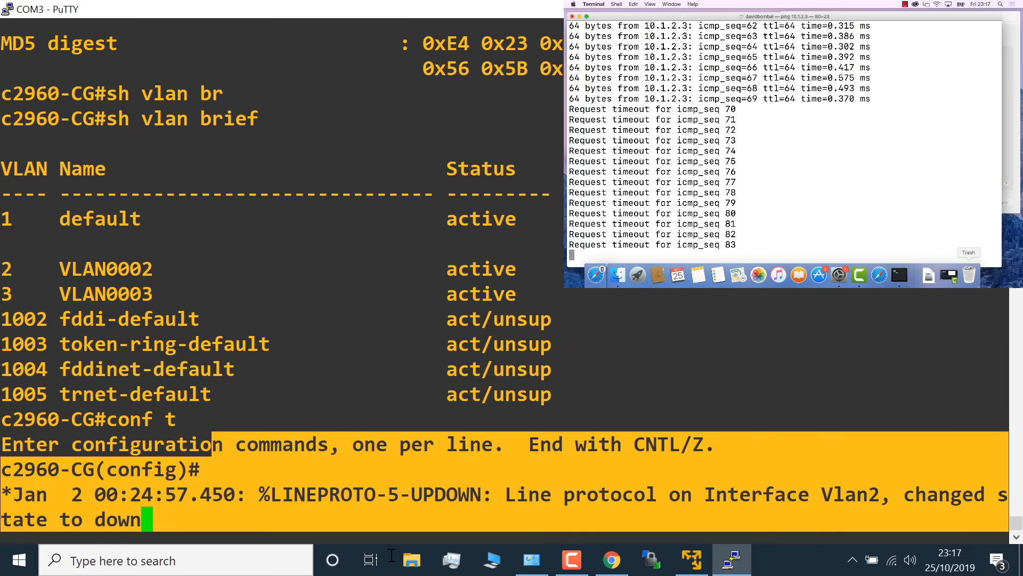
Step: Exit switch configuration mode with 'end'
type("end")
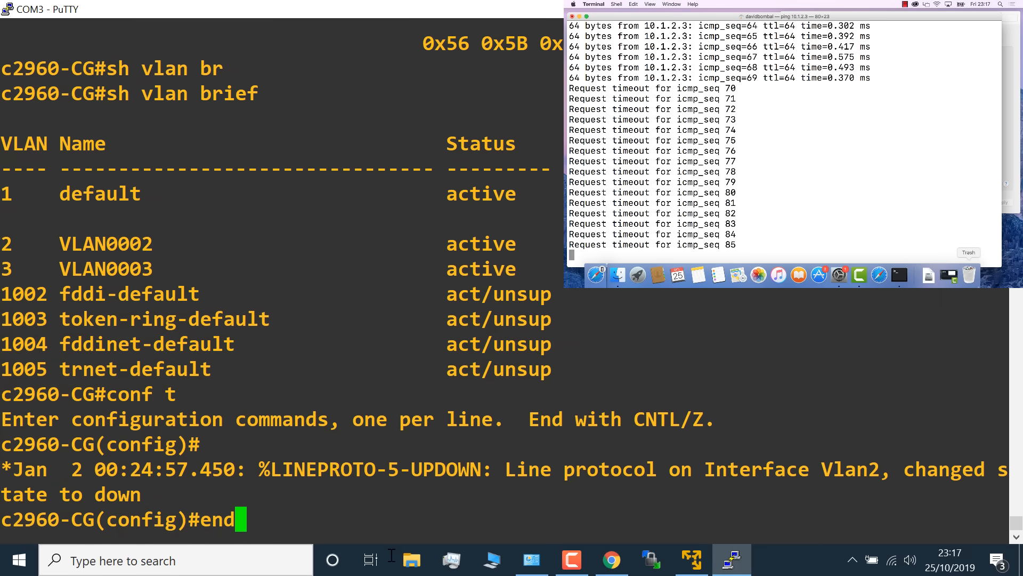
key("Return")
type("sh")
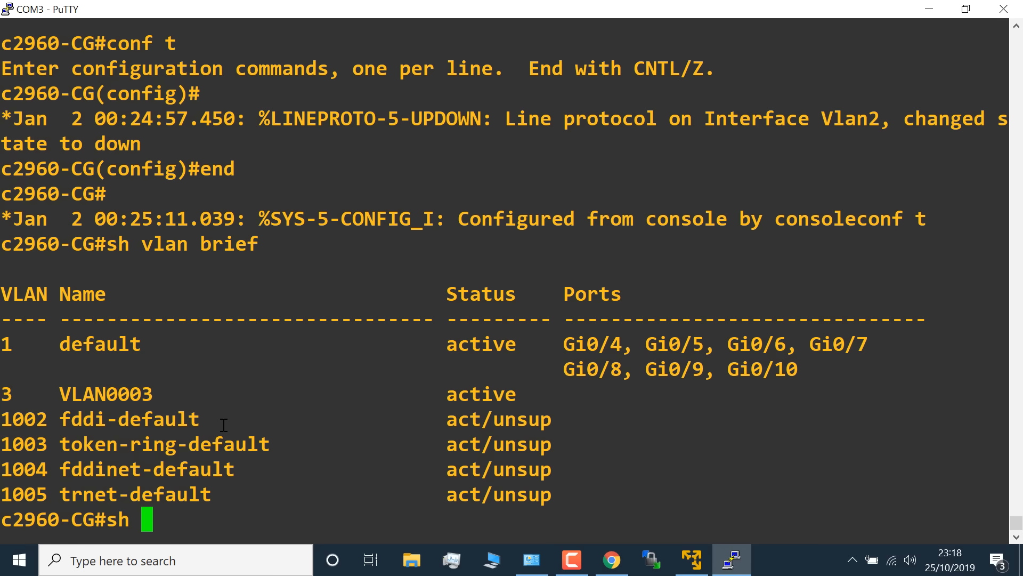
Step: Run 'sh int g0/2 switchport' to show Gi0/2's inactive access VLAN 2
type("in")
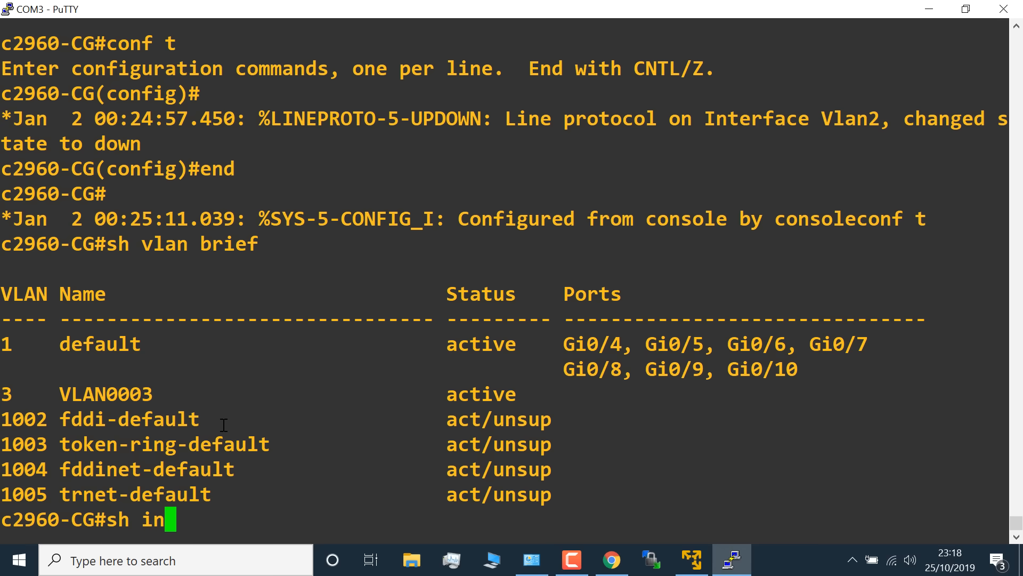
type("t g0/2 sw")
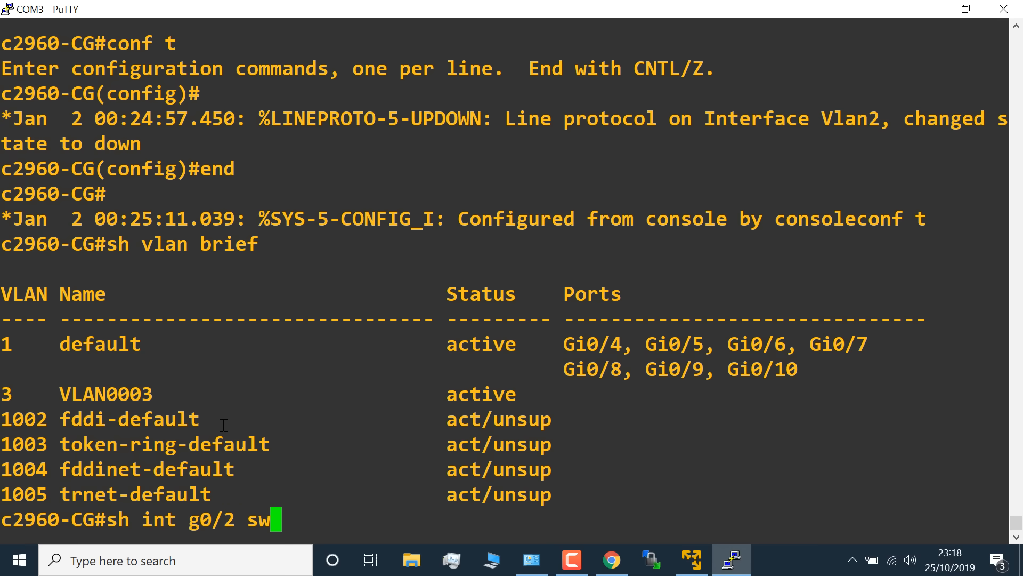
key("Return")
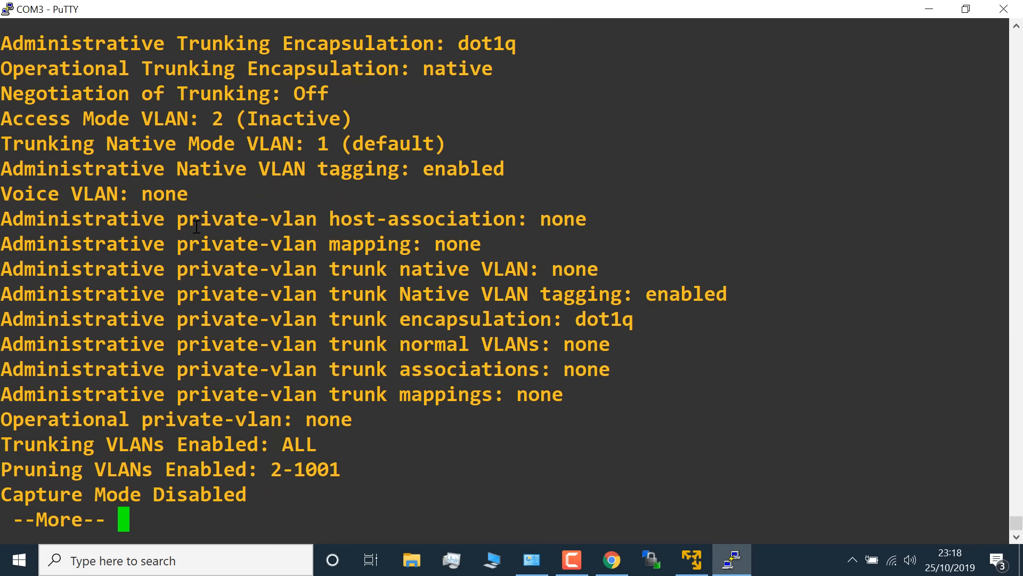